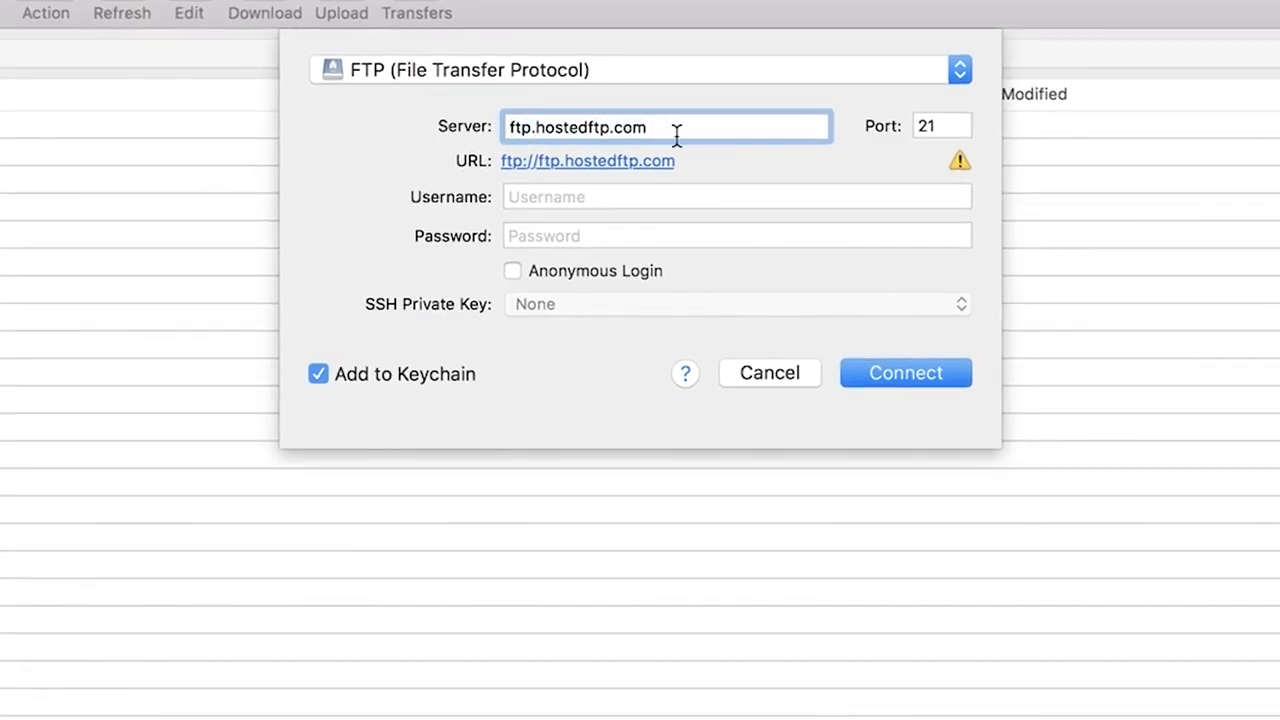
# Turn off Add to Keychain and fill in the hostedftp username and password.
pyautogui.click(316, 374)
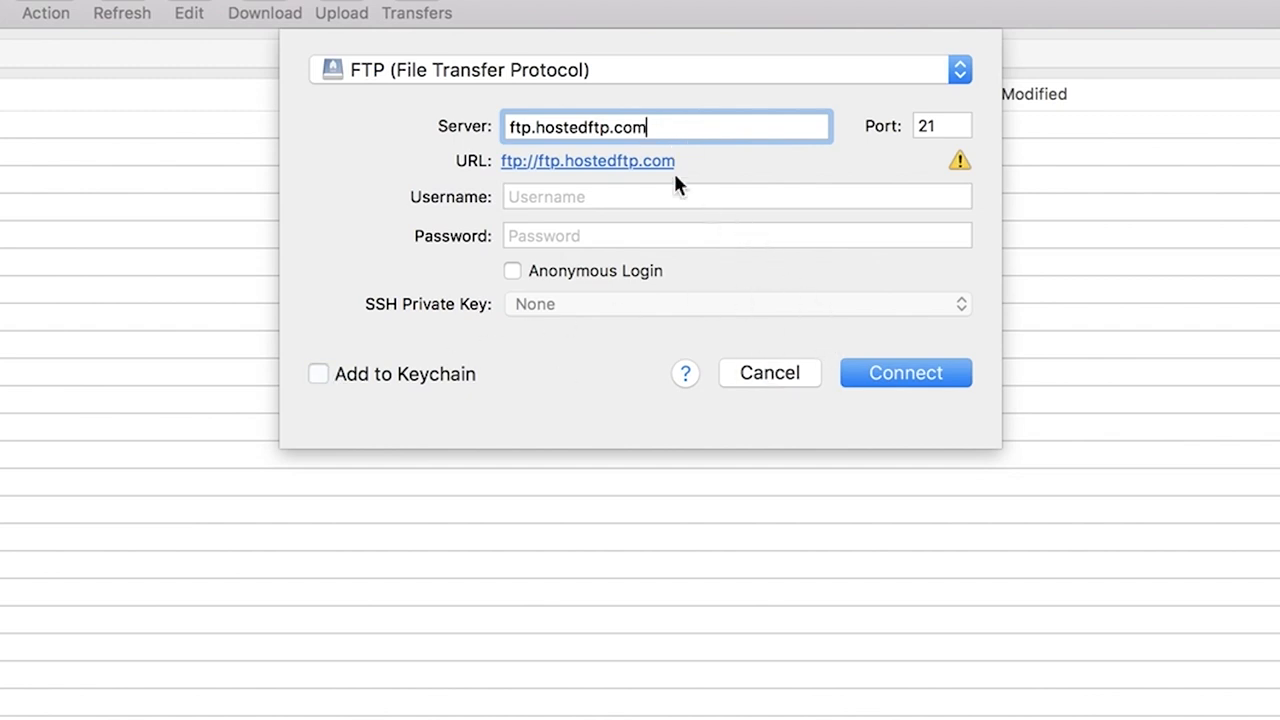
pyautogui.write('ftptutorials')
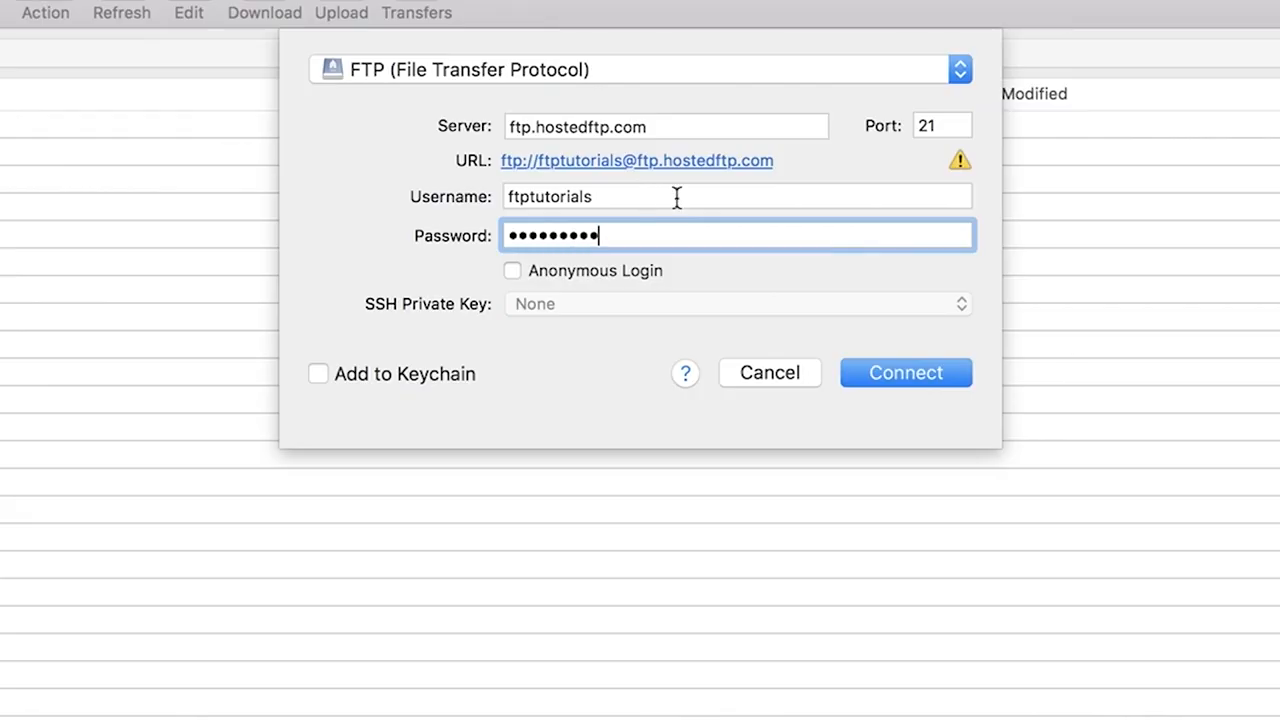
# Change the protocol from FTP via FTP-SSL to SFTP, moving the port to 22.
pyautogui.click(638, 68)
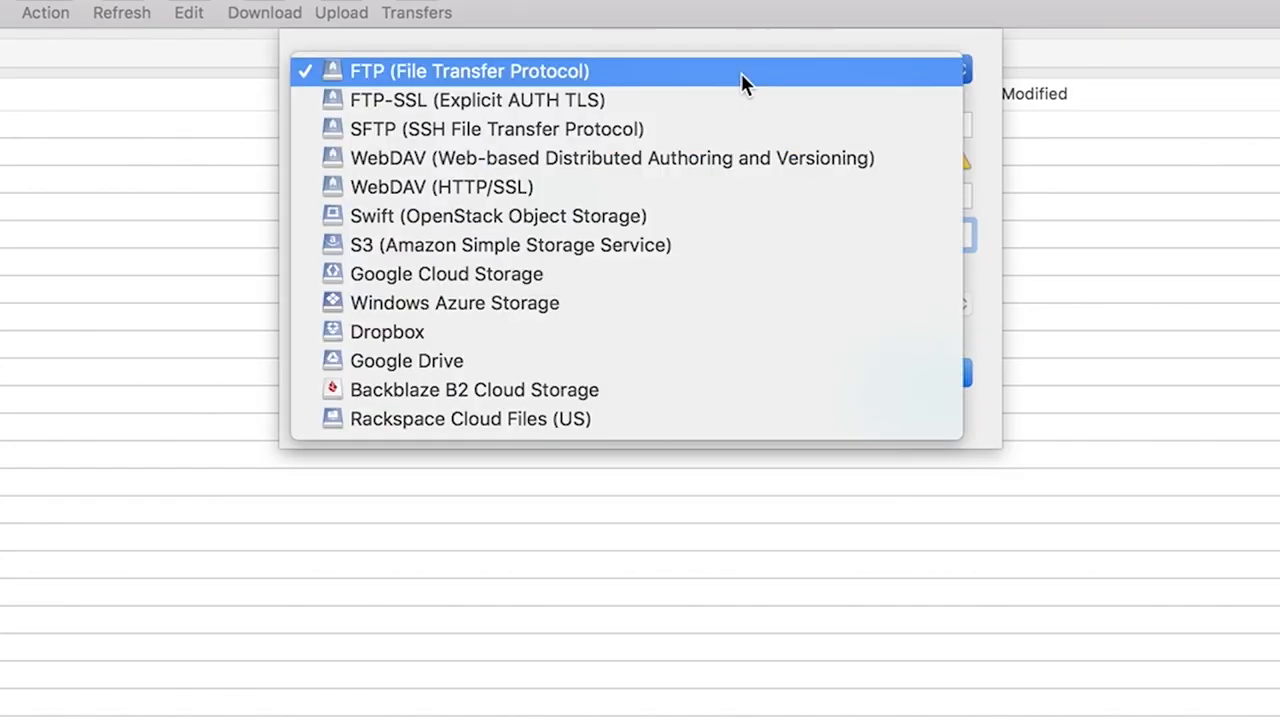
pyautogui.moveTo(398, 100)
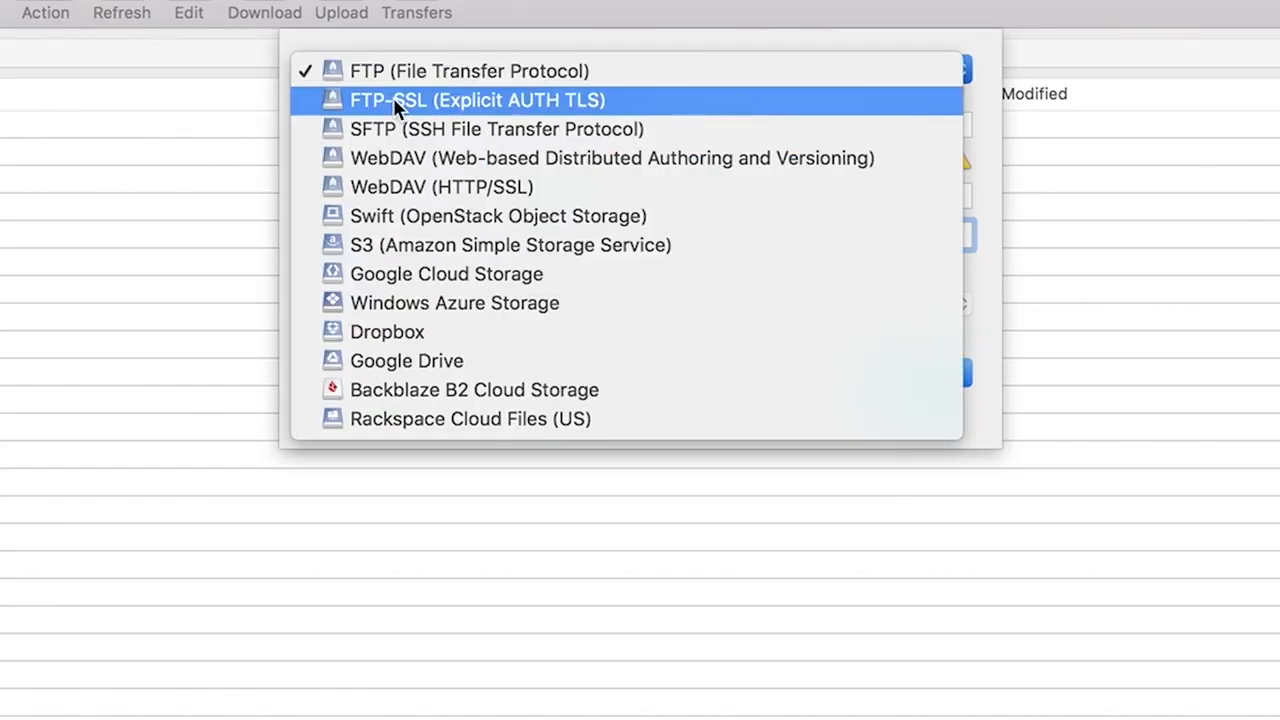
pyautogui.click(478, 100)
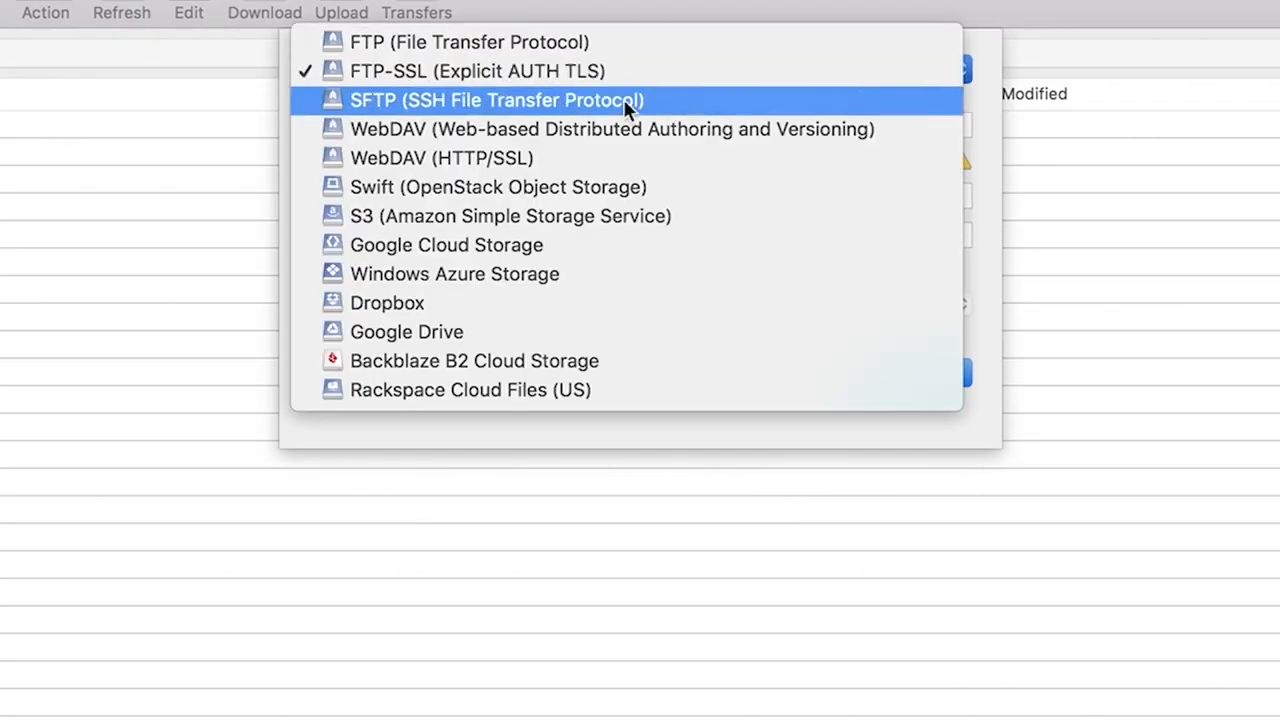
pyautogui.click(496, 100)
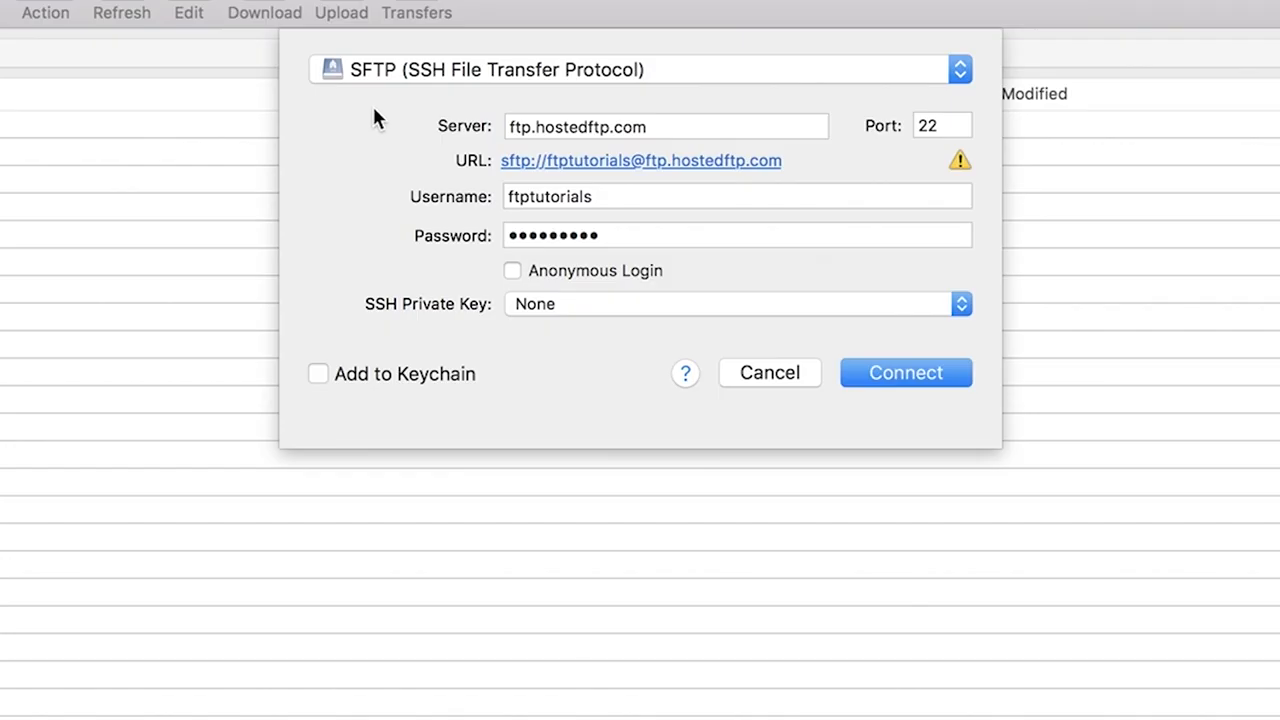
pyautogui.moveTo(378, 212)
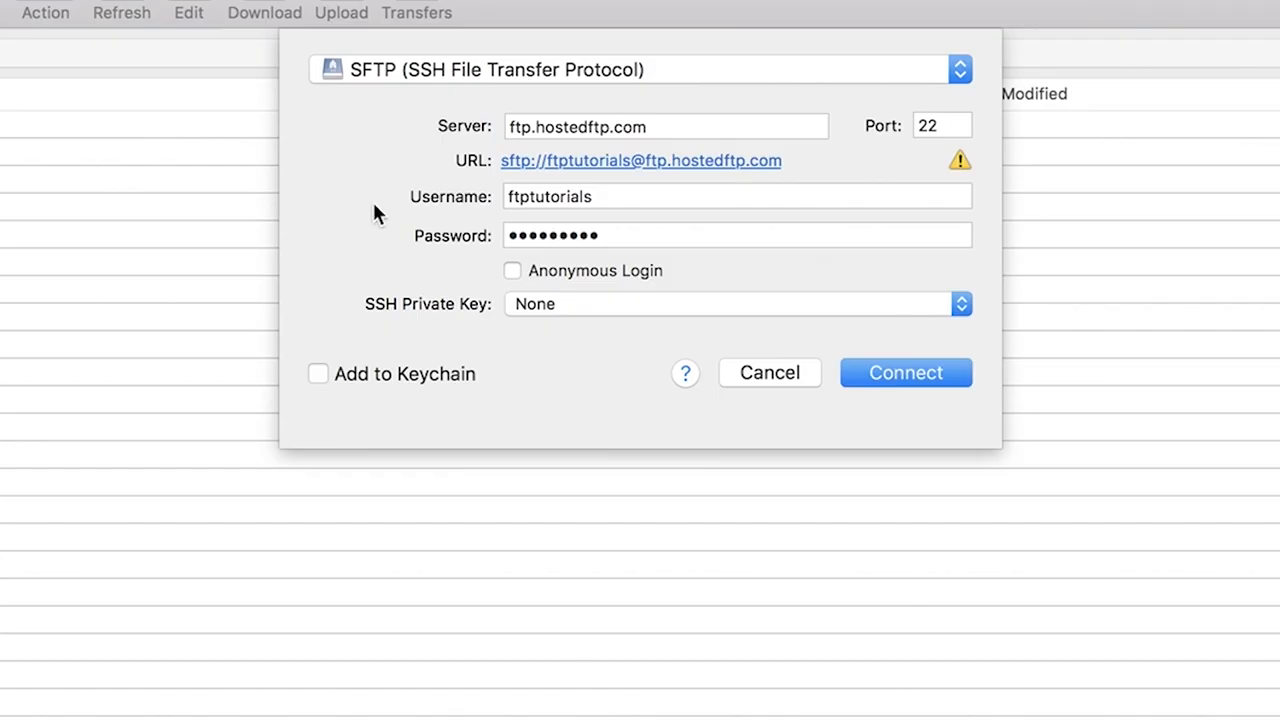
# Connect to ftp.hostedftp.com and allow its unknown key fingerprint.
pyautogui.click(904, 372)
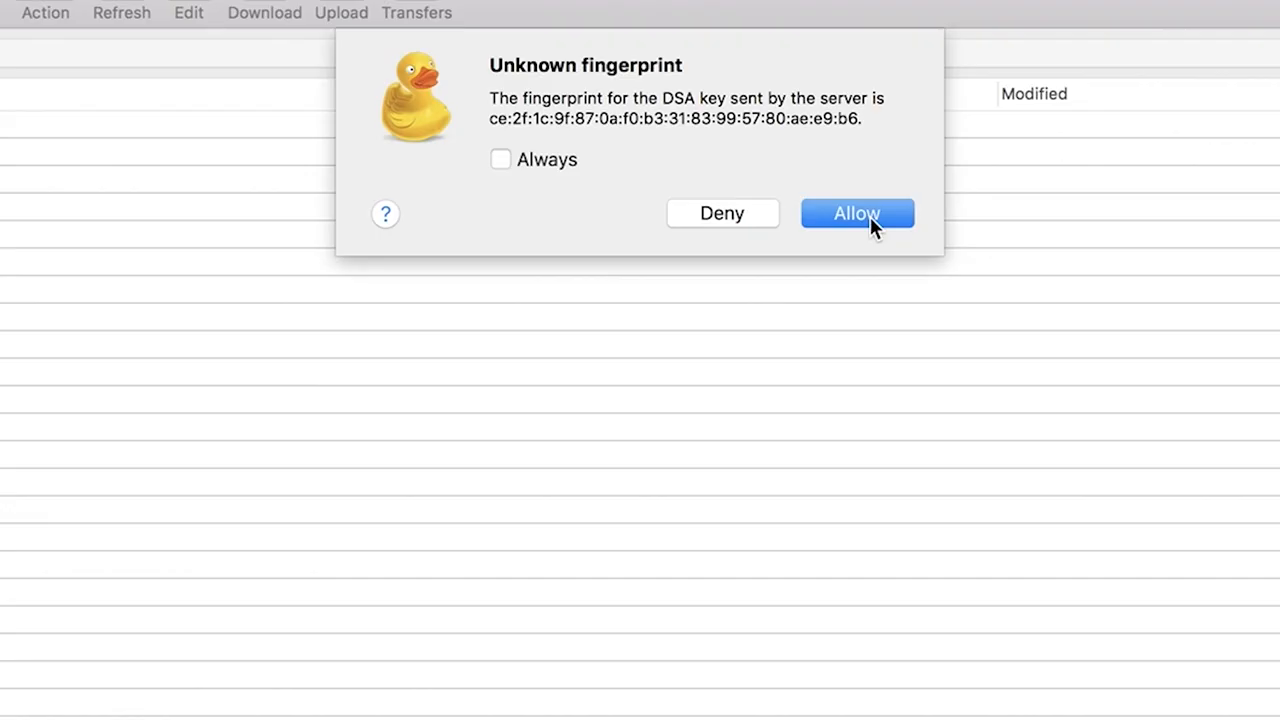
pyautogui.click(856, 212)
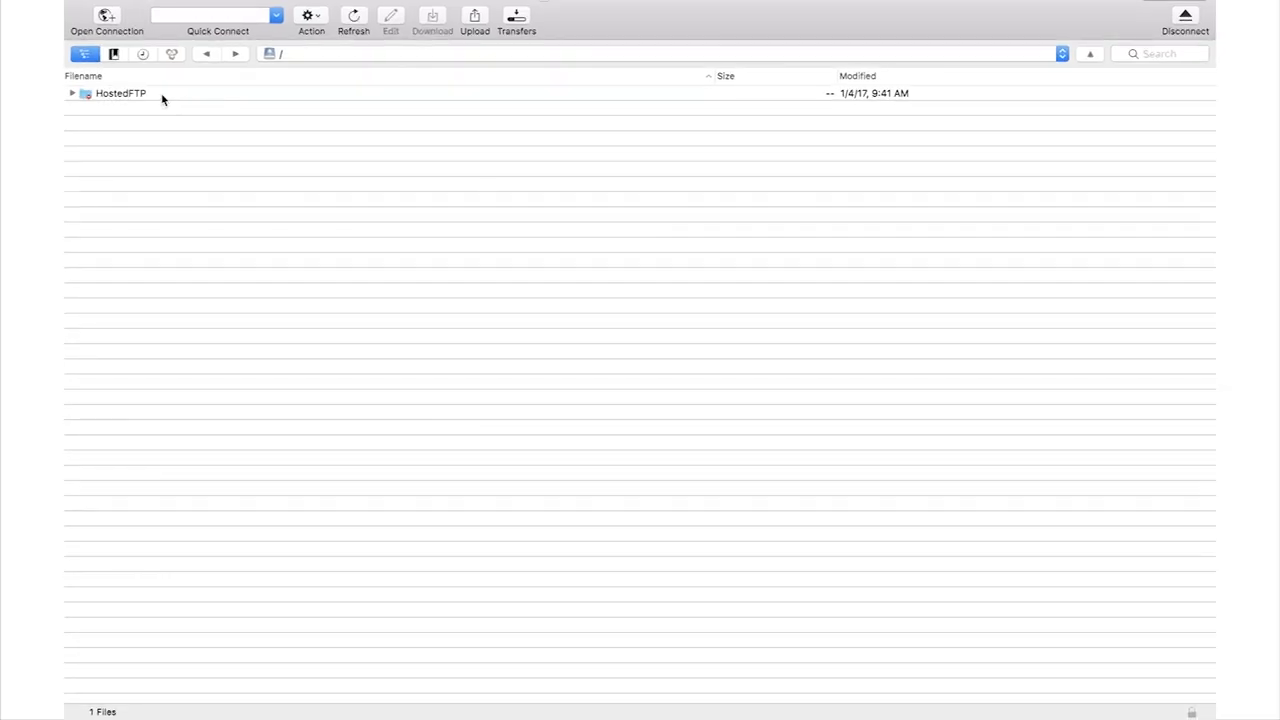
# Navigate into HostedFTP/Work/FTP Media Transfer, currently empty.
pyautogui.doubleClick(120, 94)
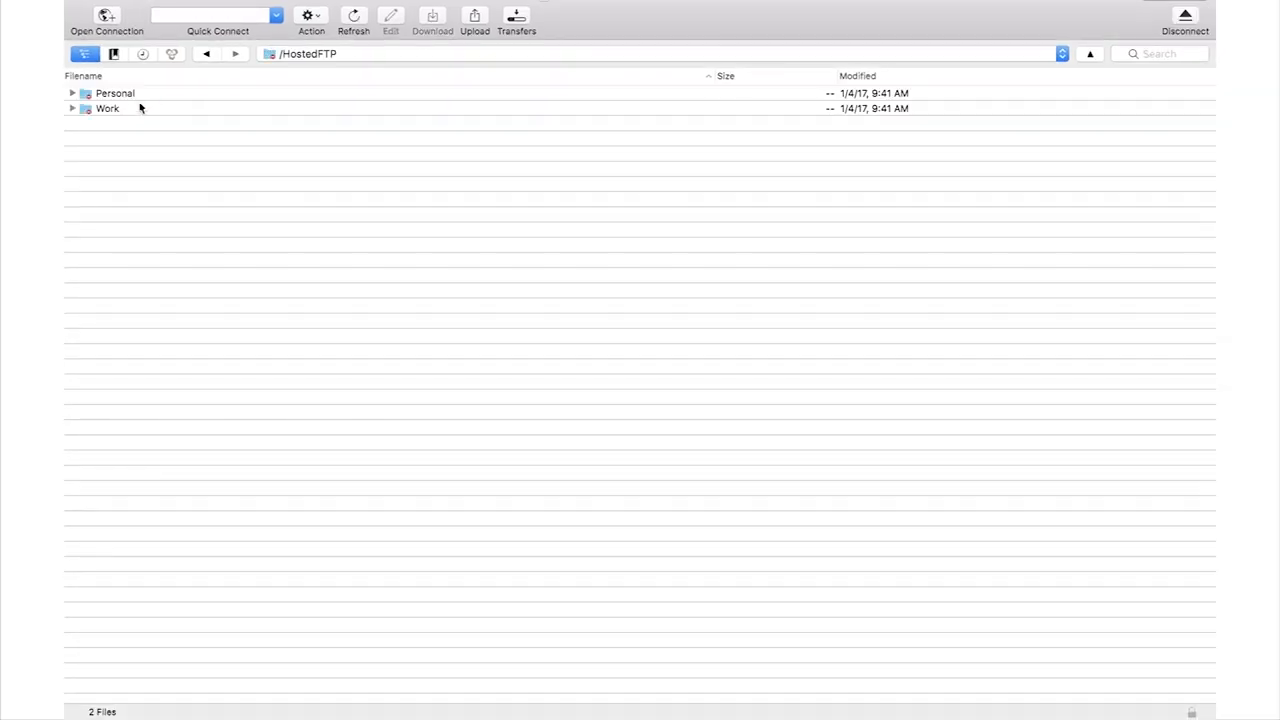
pyautogui.doubleClick(108, 108)
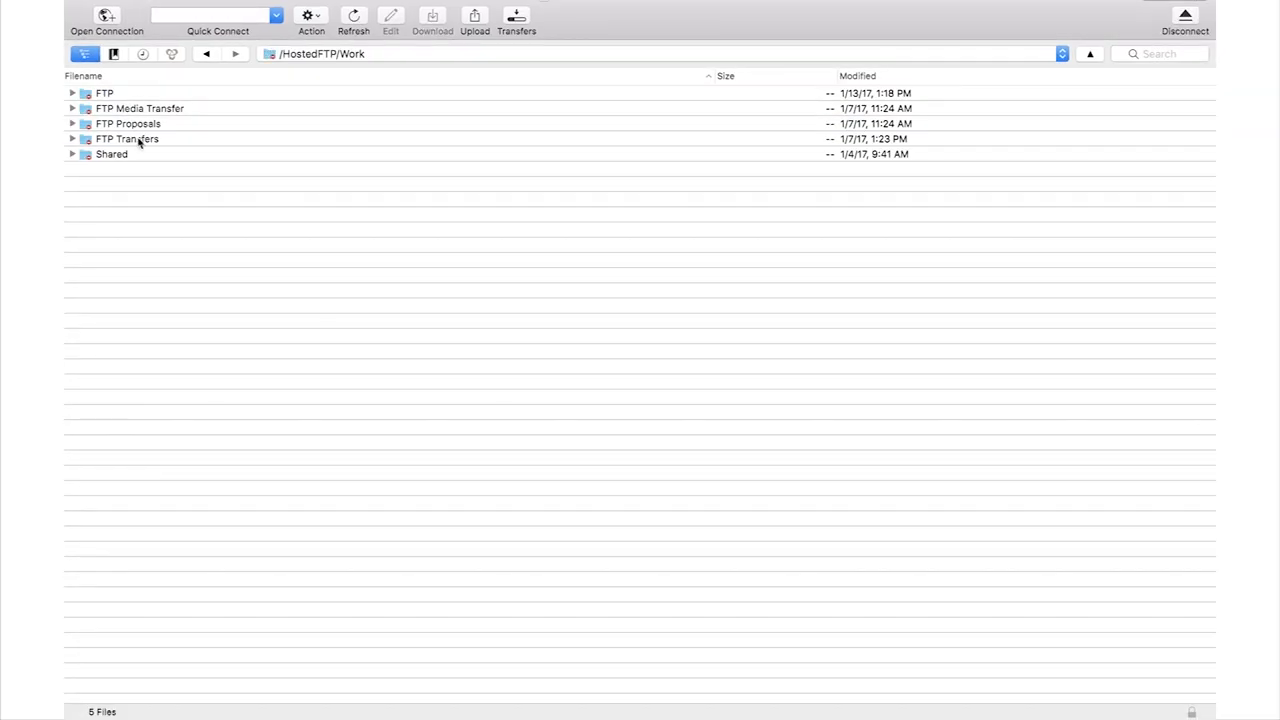
pyautogui.doubleClick(140, 108)
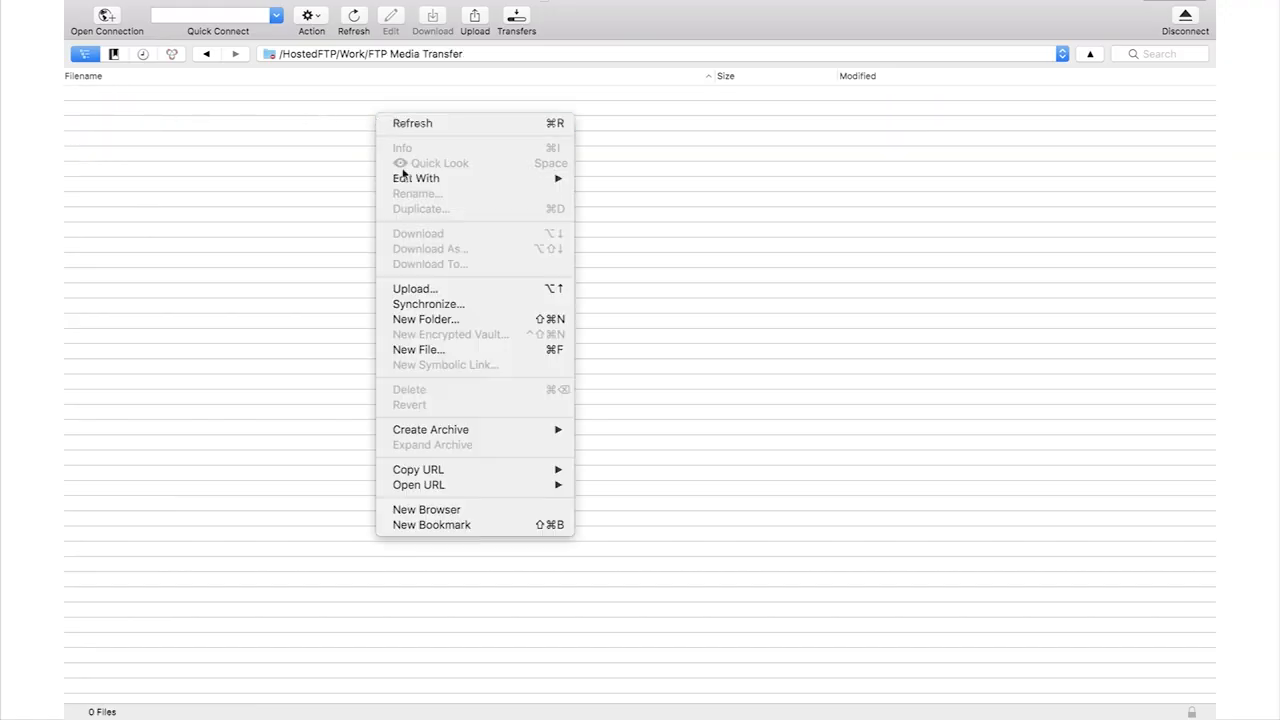
pyautogui.click(464, 70)
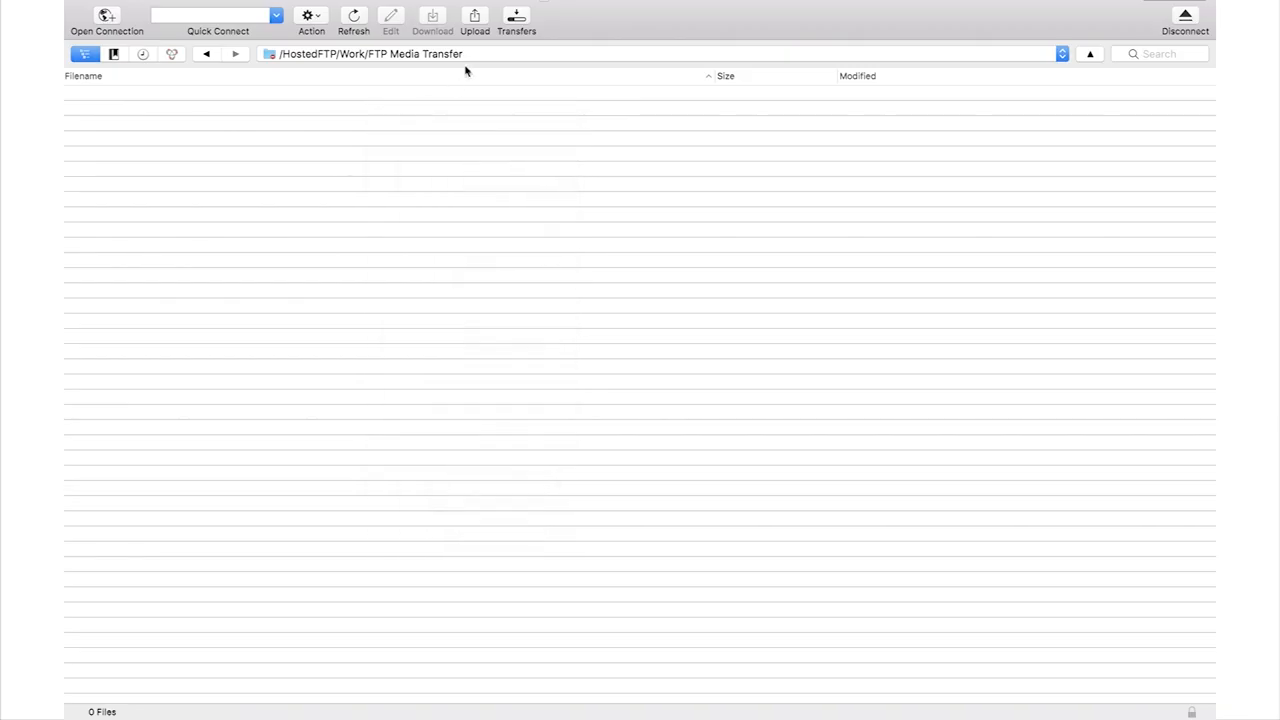
# Upload 1a.txt, 2a.txt and 3a.txt from the Desktop, allowing the fingerprint.
pyautogui.click(474, 18)
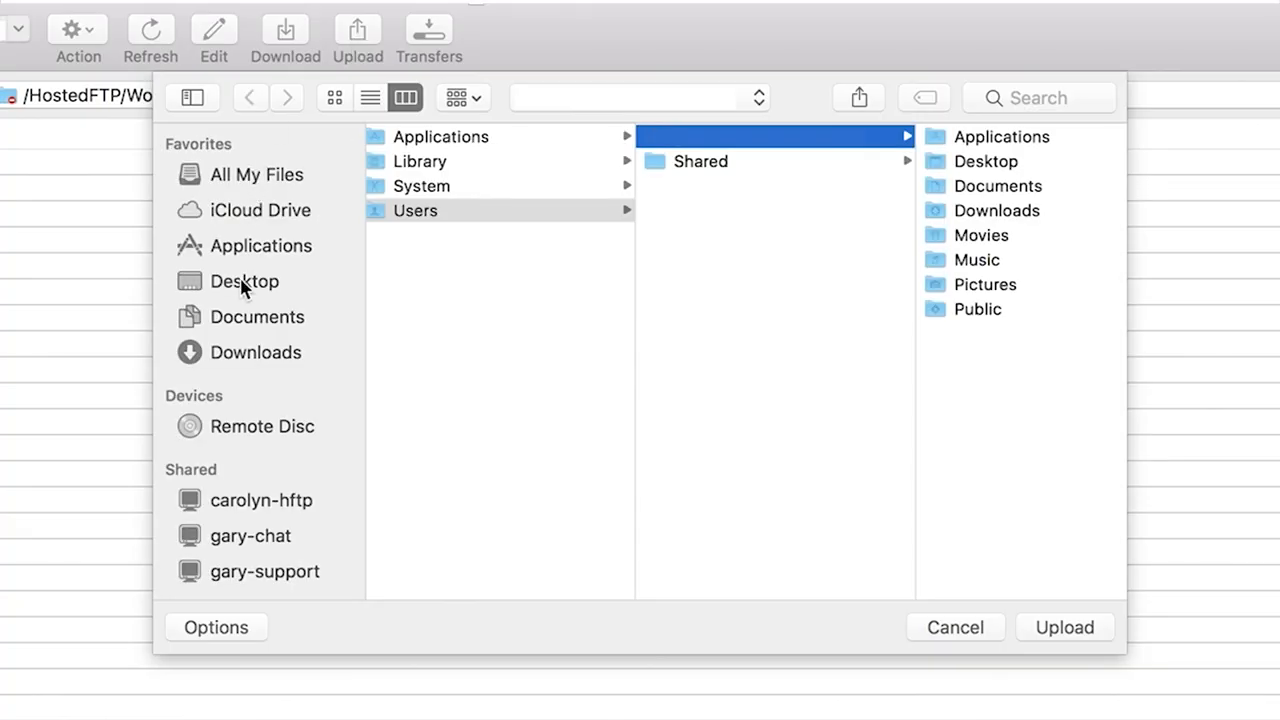
pyautogui.click(244, 280)
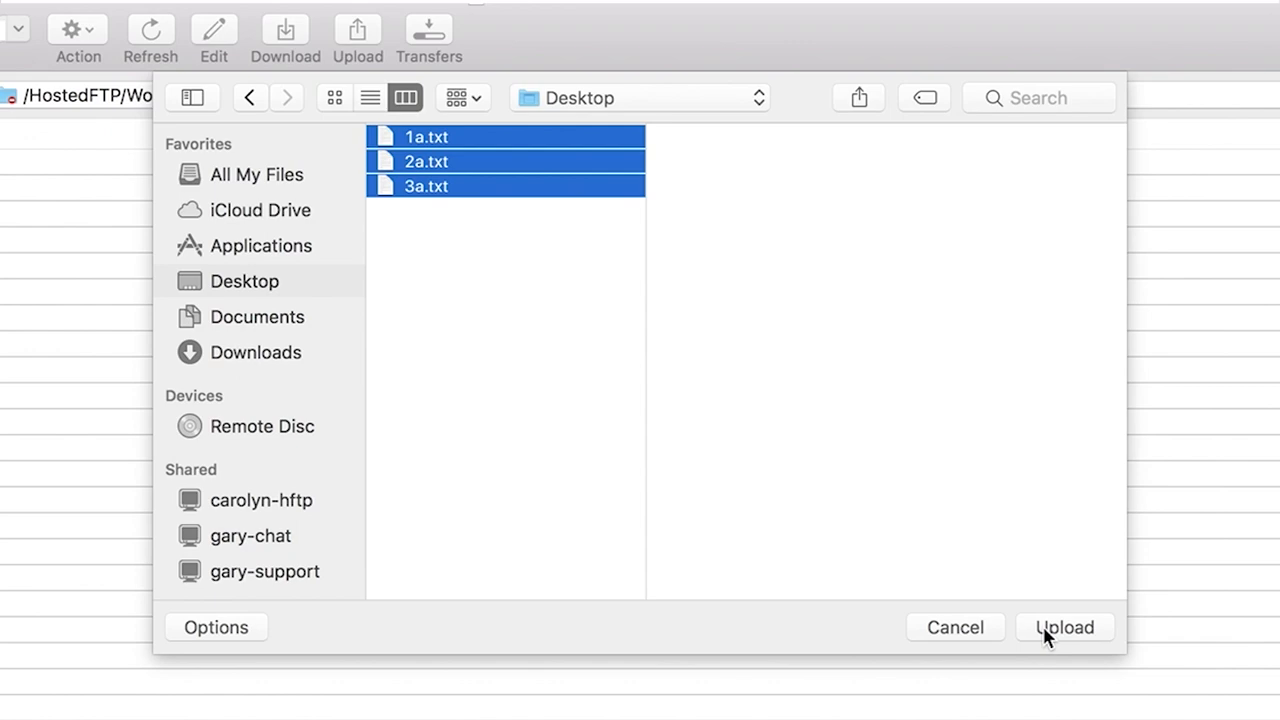
pyautogui.click(1064, 628)
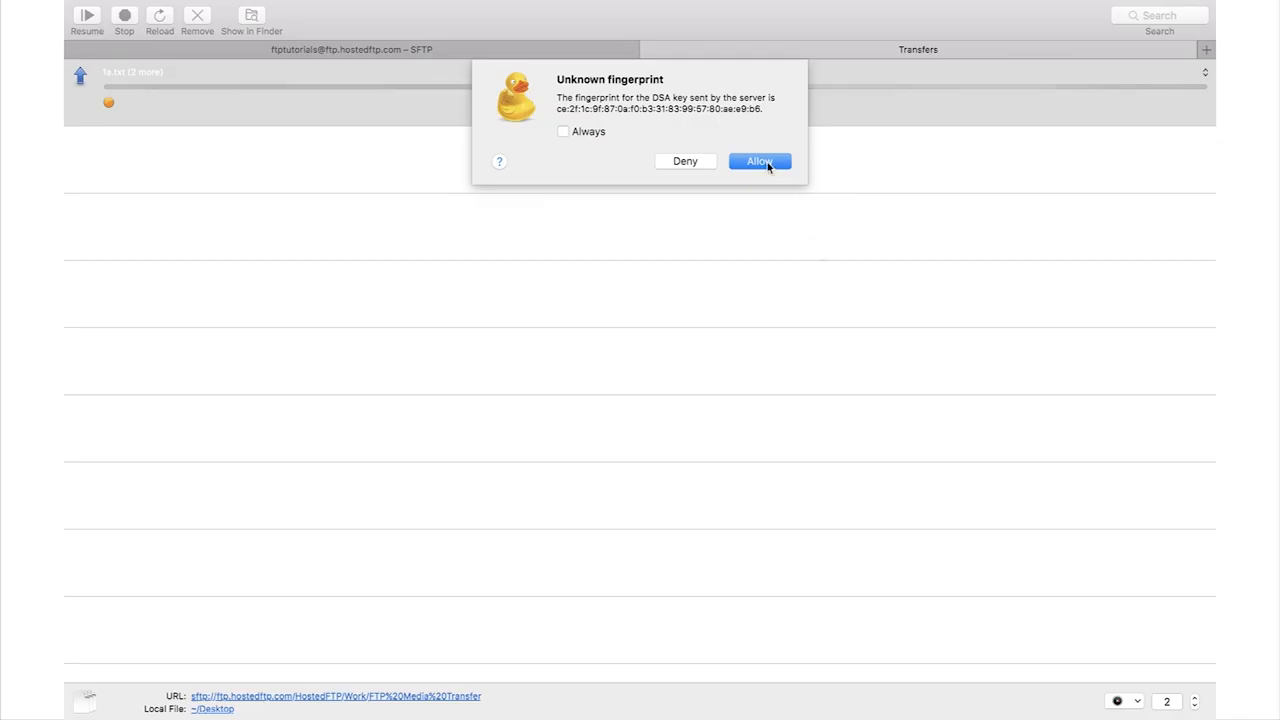
pyautogui.click(760, 160)
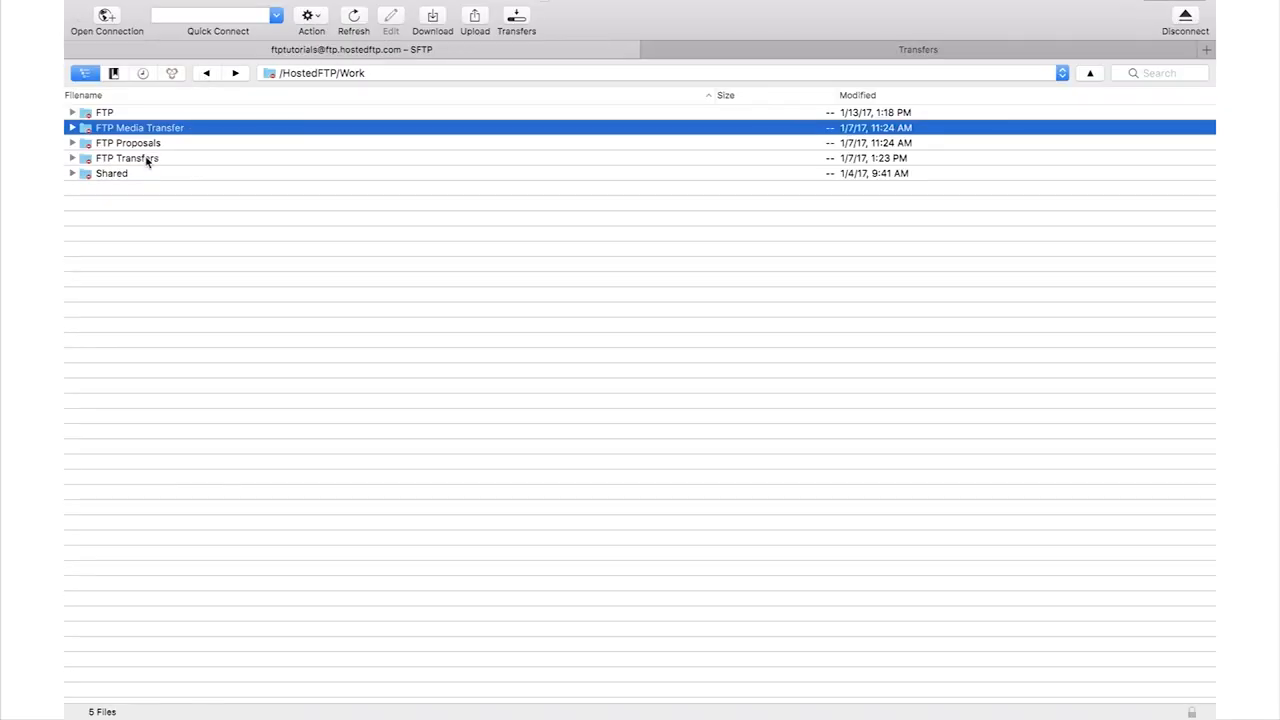
# Download 1.txt from FTP Transfers, then select the folder's other files.
pyautogui.doubleClick(126, 158)
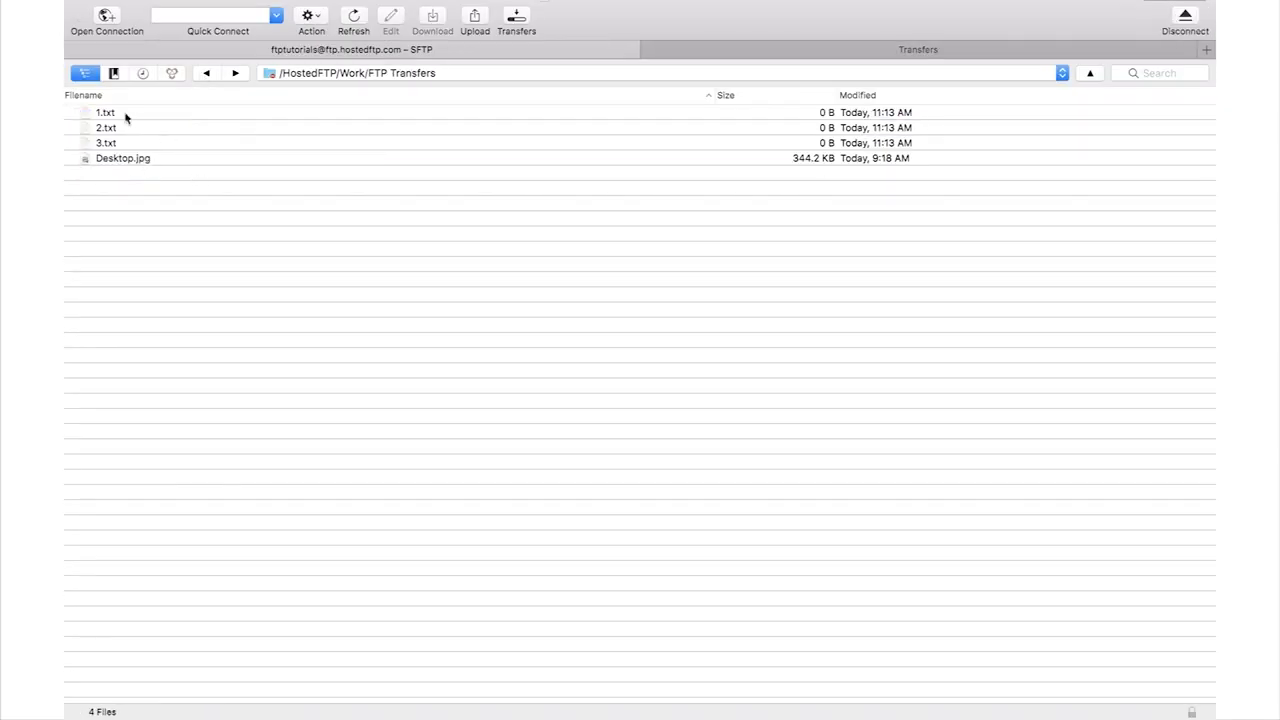
pyautogui.click(104, 112)
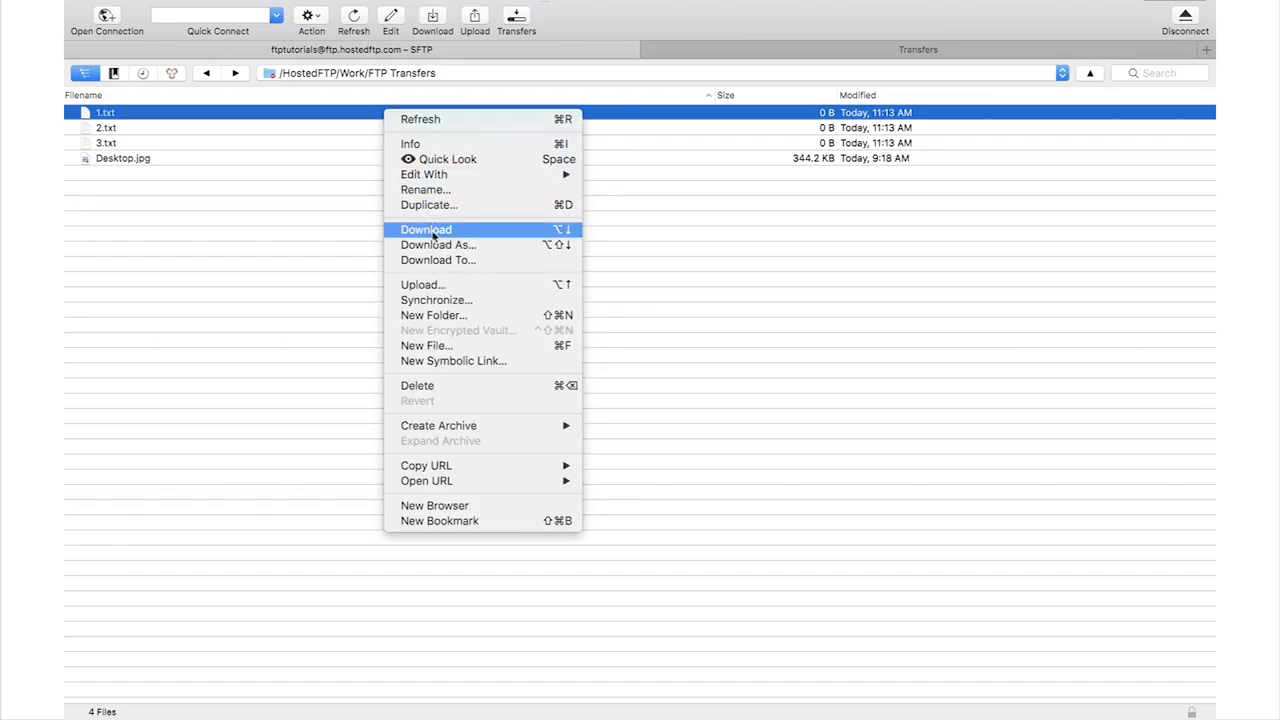
pyautogui.click(426, 228)
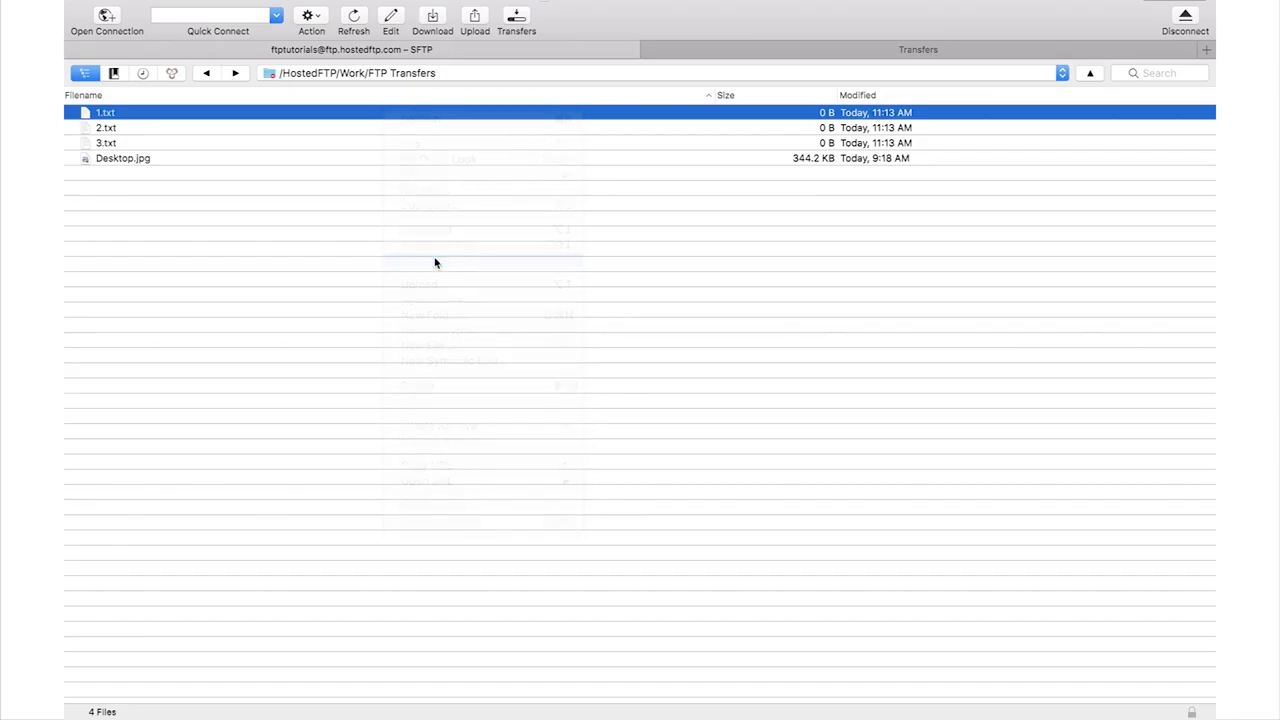
pyautogui.click(432, 16)
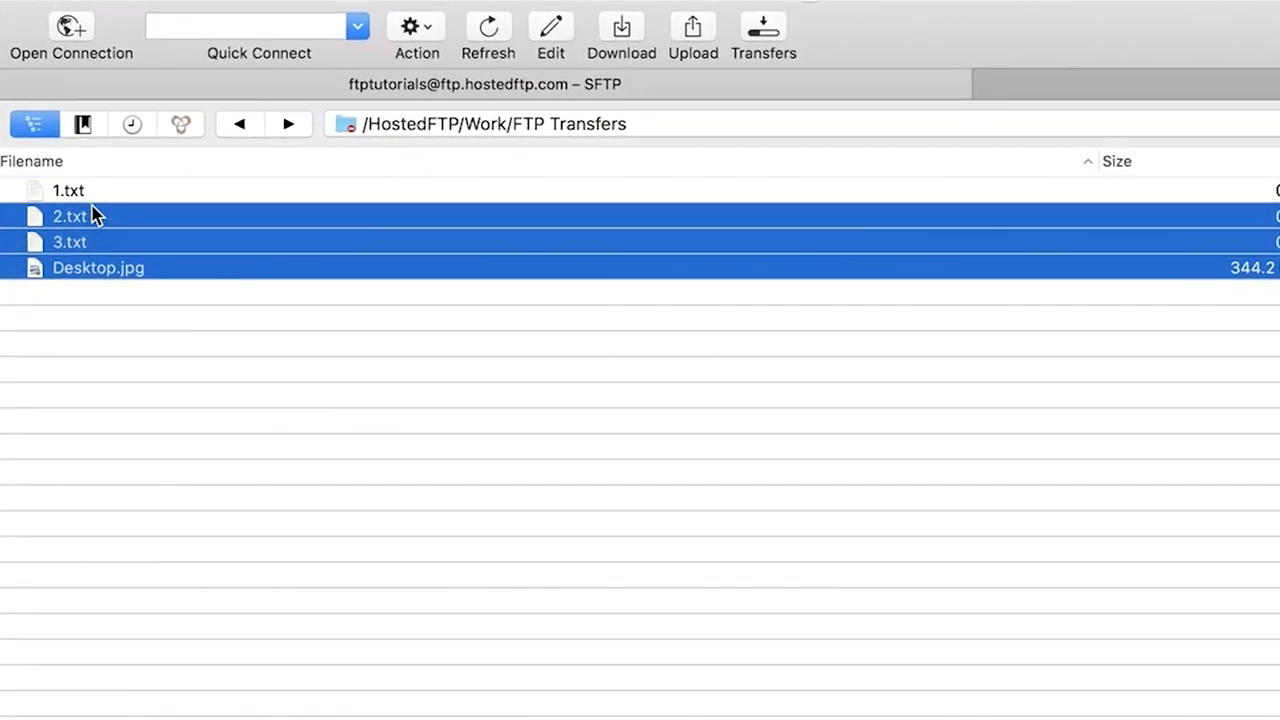
# Download the four selected FTP Transfers files into the local Downloads folder.
pyautogui.rightClick(98, 216)
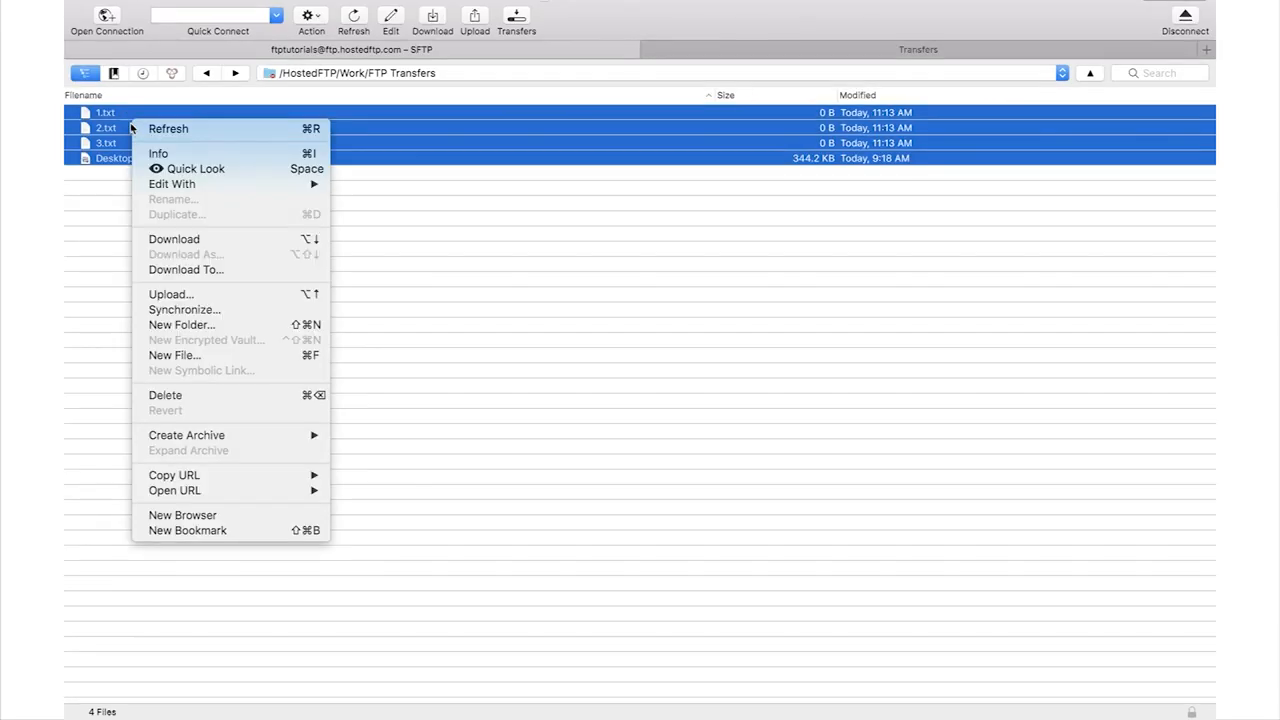
pyautogui.click(184, 268)
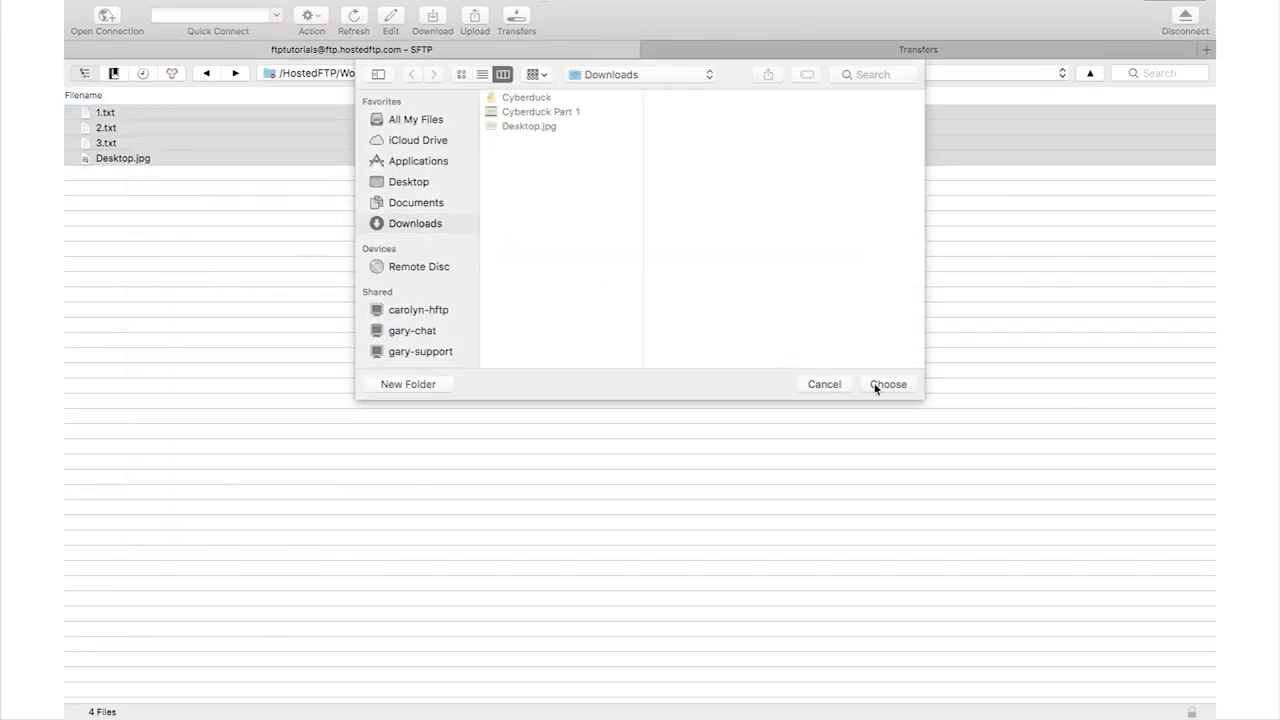
pyautogui.click(888, 384)
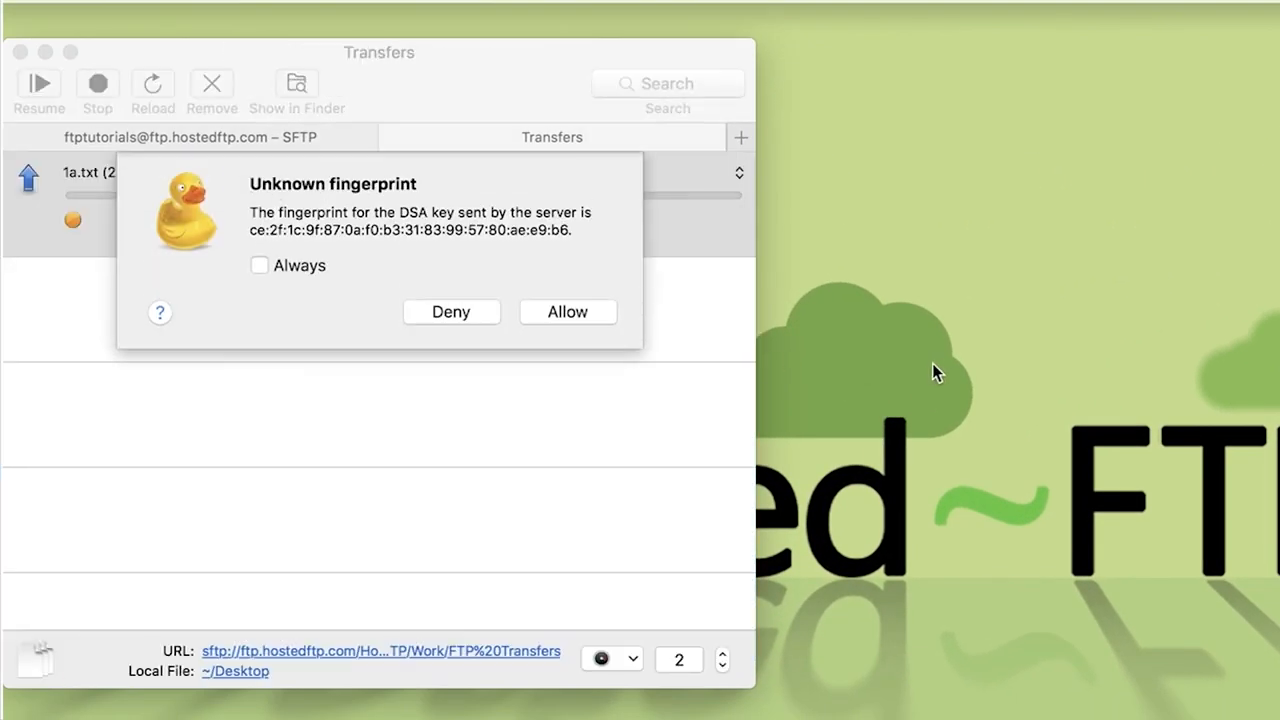
pyautogui.click(568, 312)
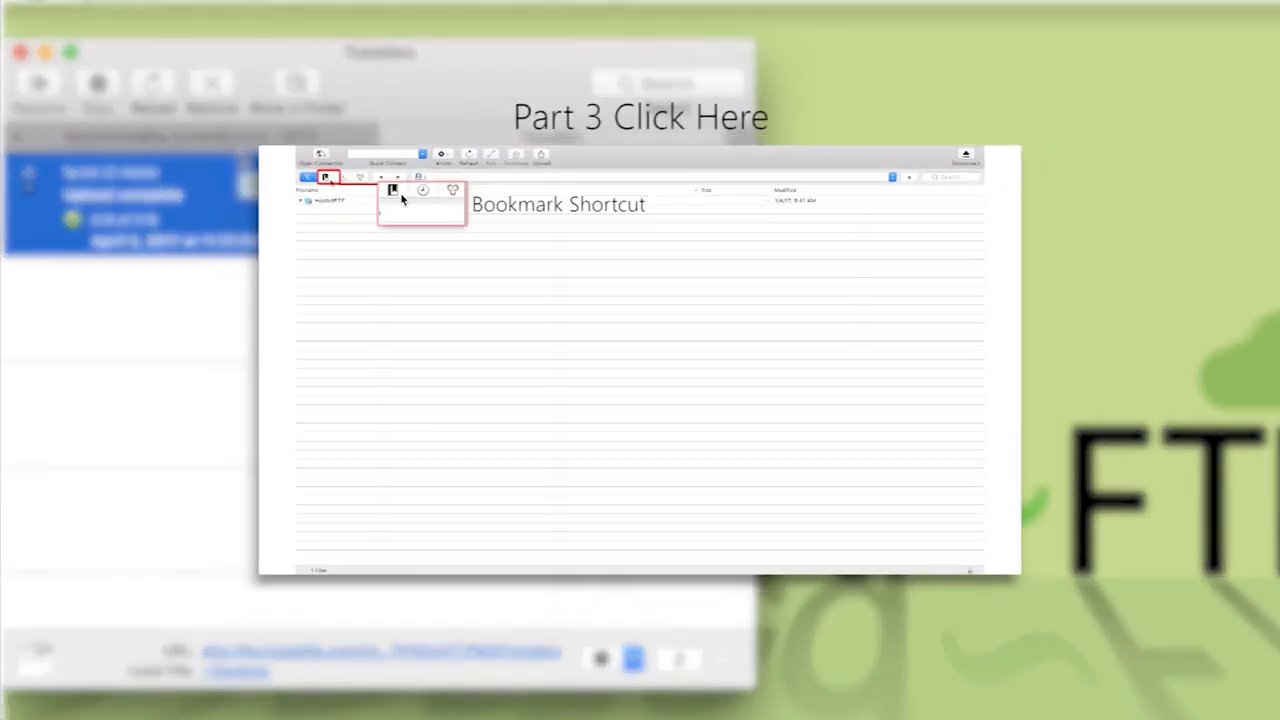
# Allow the server's fingerprint so the pending download proceeds.
pyautogui.click(326, 176)
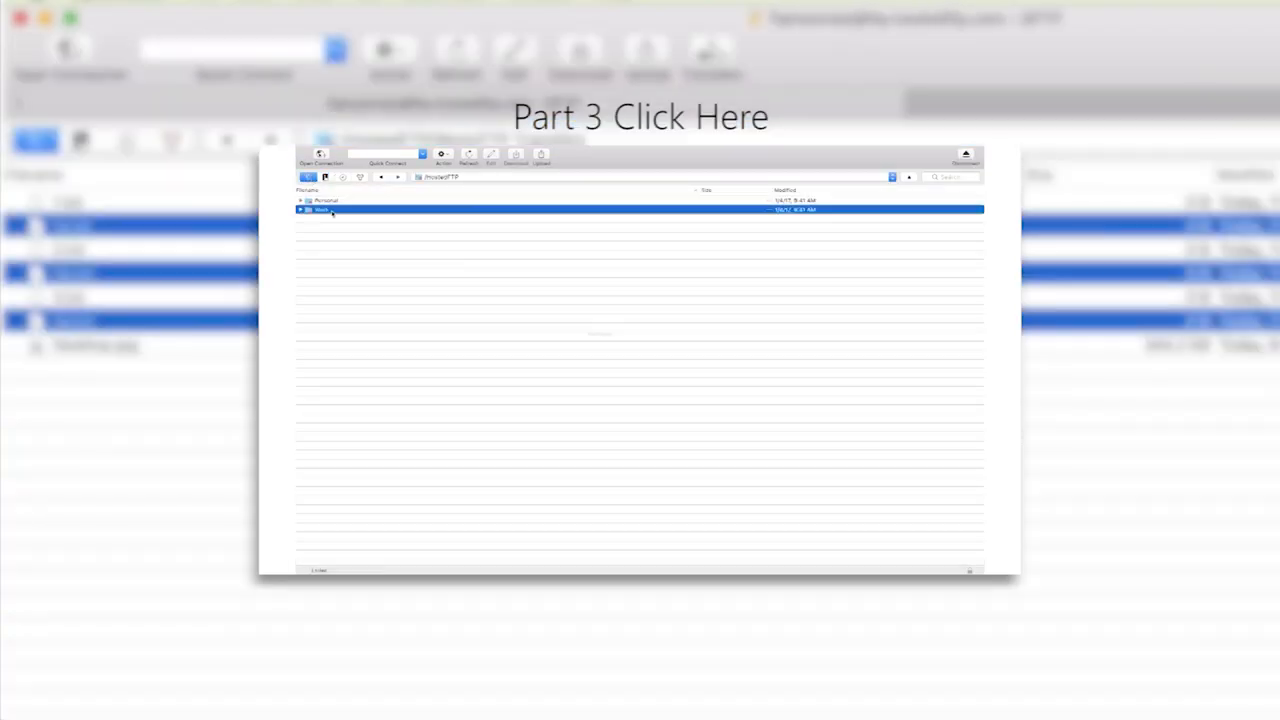
pyautogui.doubleClick(324, 210)
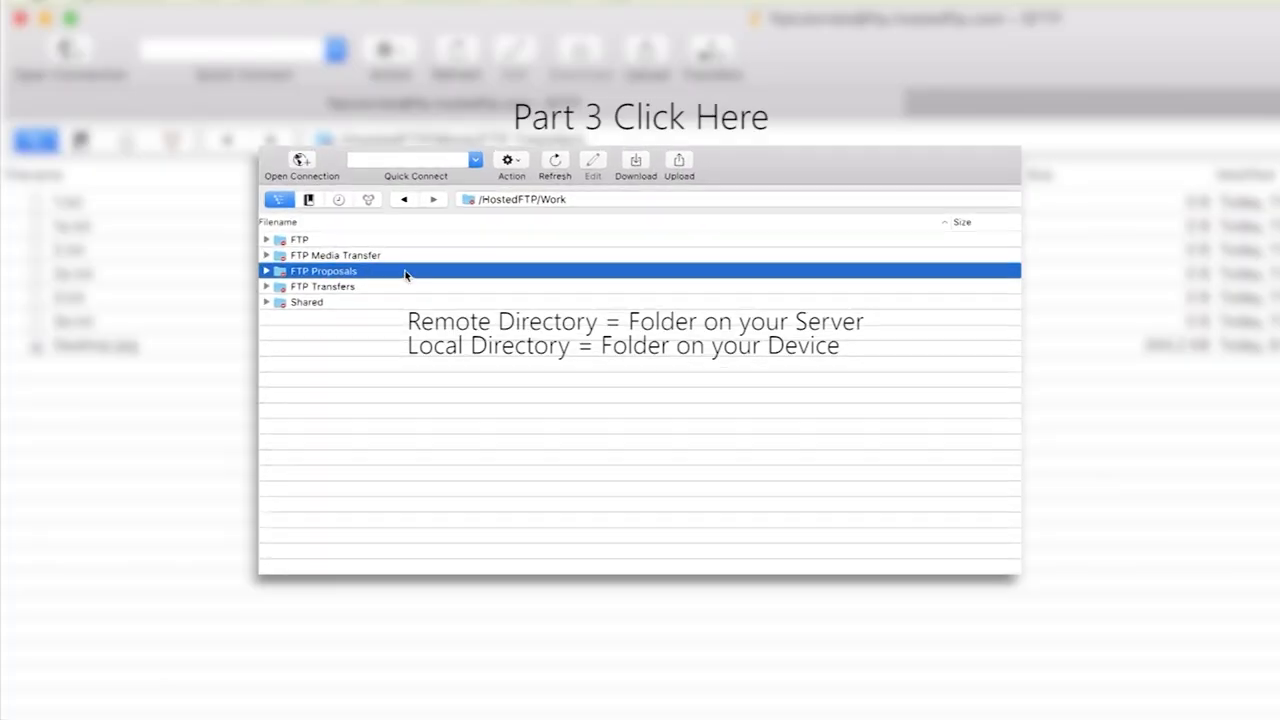